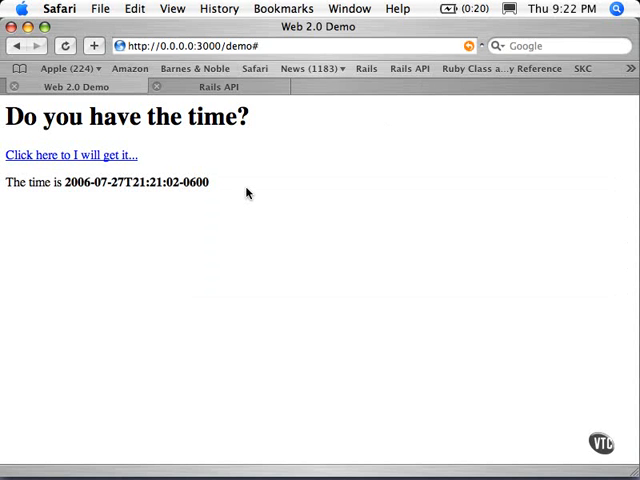
# Reload the demo page and request a fresh time, 2006-07-27T21:22:43, via the time link
pyautogui.click(64, 46)
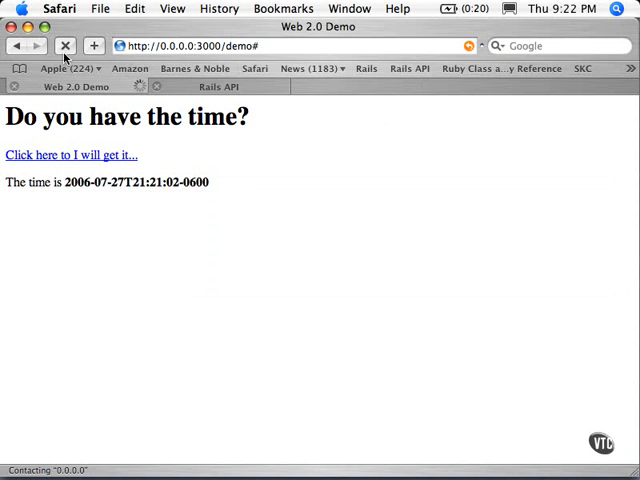
pyautogui.click(76, 156)
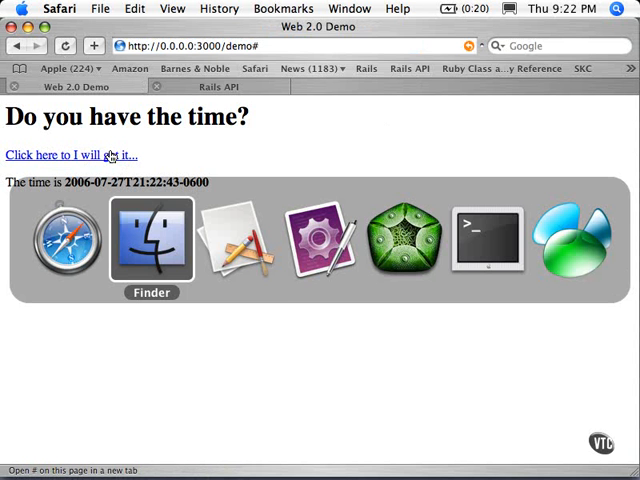
pyautogui.moveTo(236, 240)
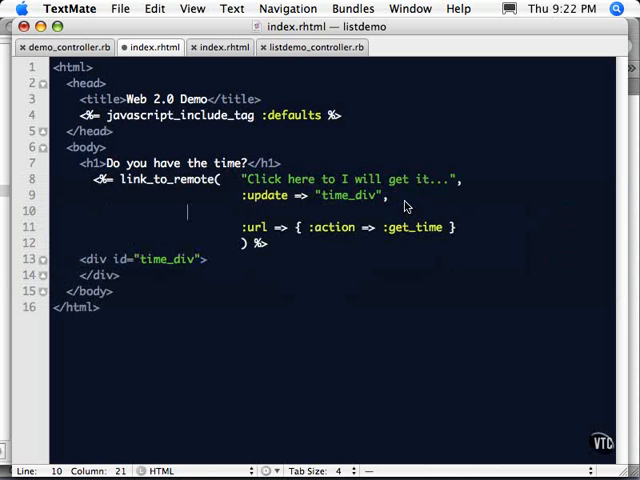
pyautogui.write(':')
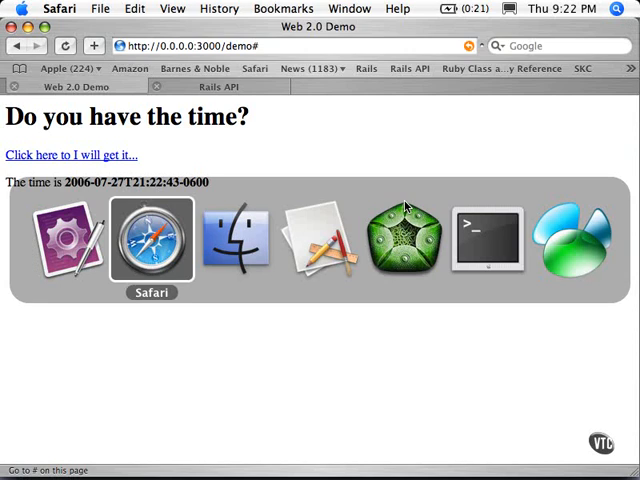
# Browse the link_to_remote docs to the callback list: :loading, :loaded, :interactive, :complete
pyautogui.click(216, 86)
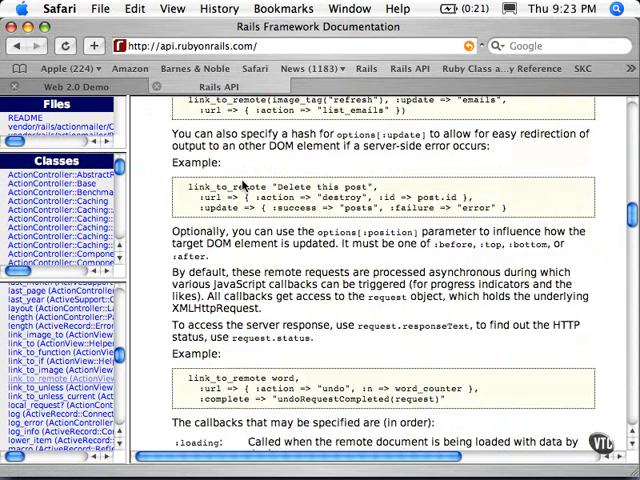
pyautogui.scroll(-3)
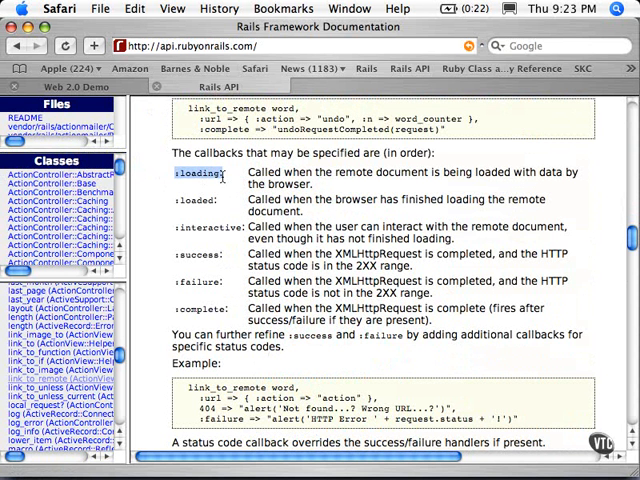
pyautogui.scroll(3)
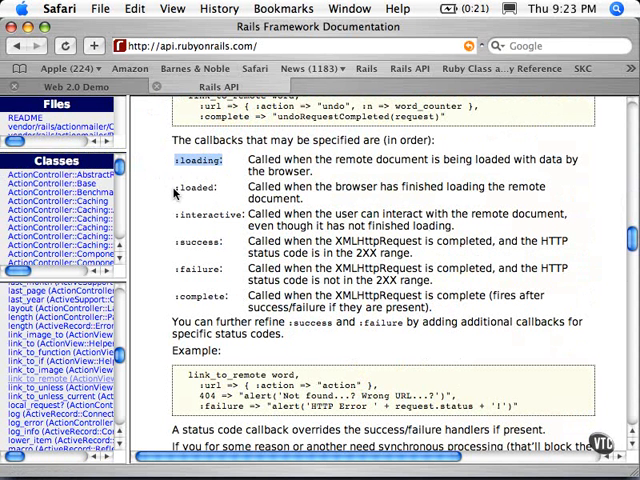
pyautogui.moveTo(188, 264)
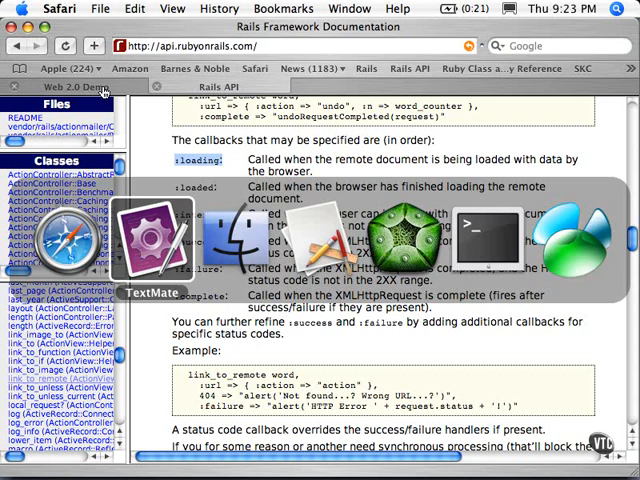
# Give link_to_remote a :loading callback of new Effect.Highlight('time_div') in index.rhtml
pyautogui.click(150, 240)
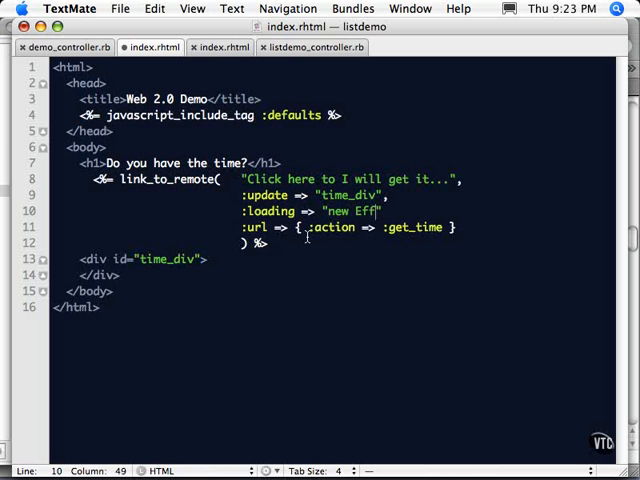
pyautogui.write('ect.Highlight')
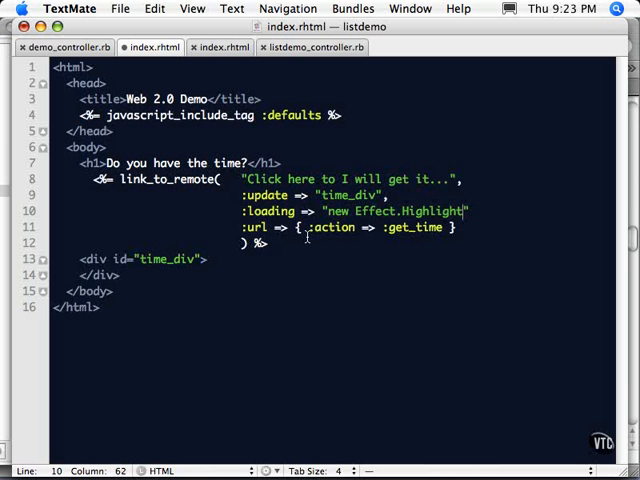
pyautogui.write("('')")
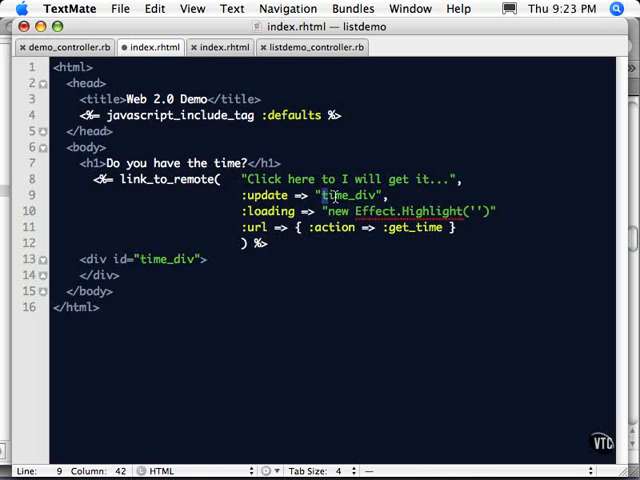
pyautogui.write('time_div')
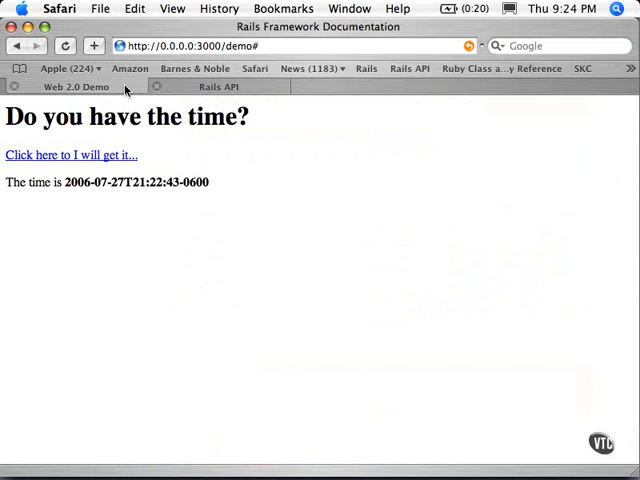
pyautogui.click(72, 156)
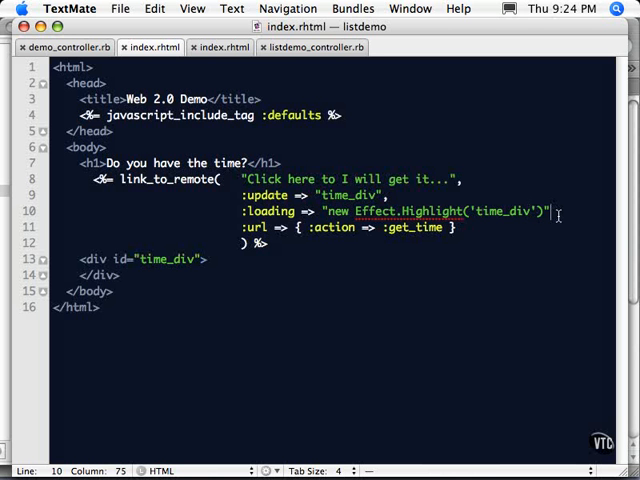
pyautogui.write(',')
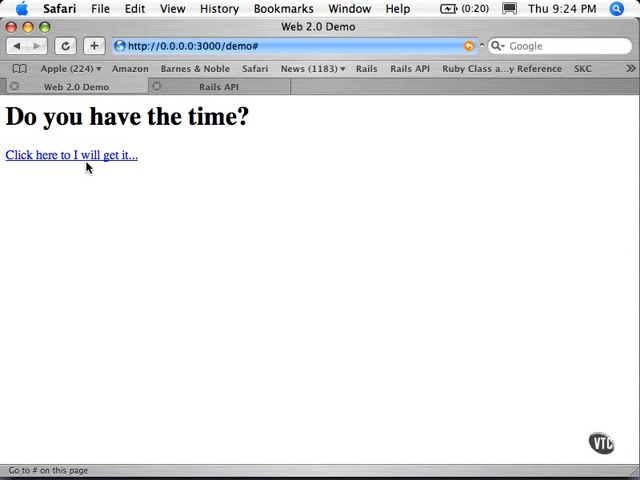
# Fetch the time repeatedly on the demo page, watching each result flash a yellow highlight
pyautogui.click(72, 156)
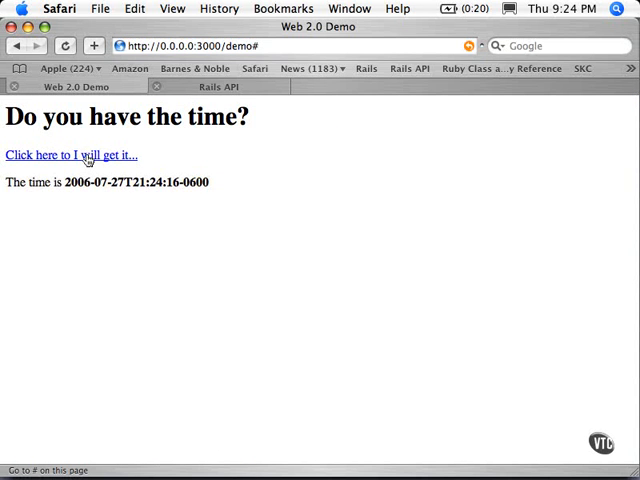
pyautogui.click(72, 156)
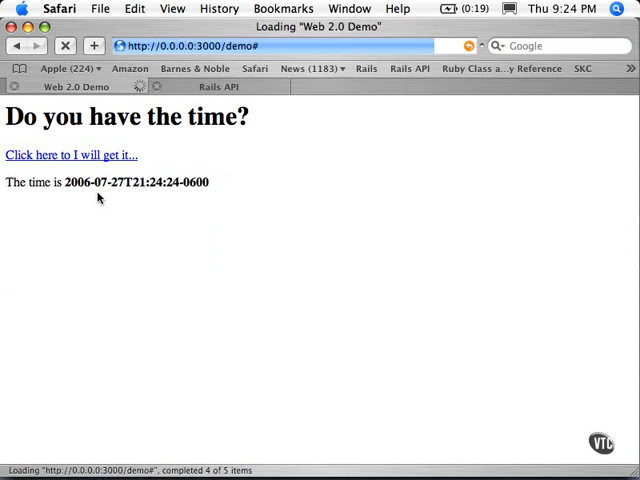
pyautogui.click(76, 156)
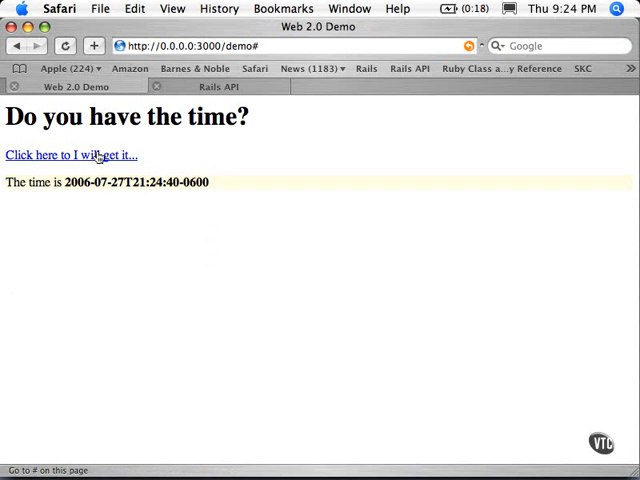
pyautogui.click(70, 156)
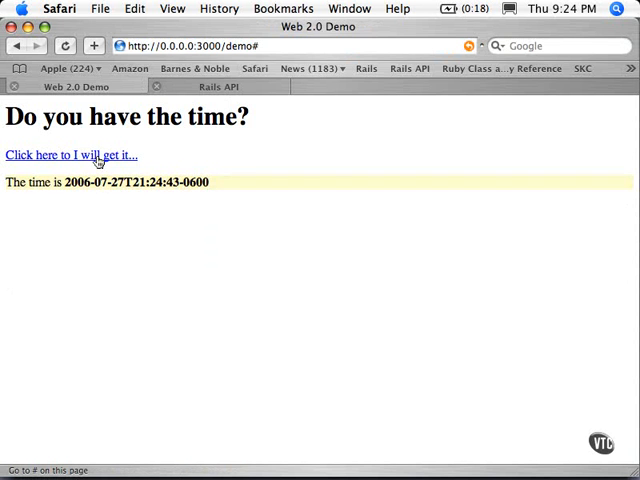
pyautogui.click(64, 156)
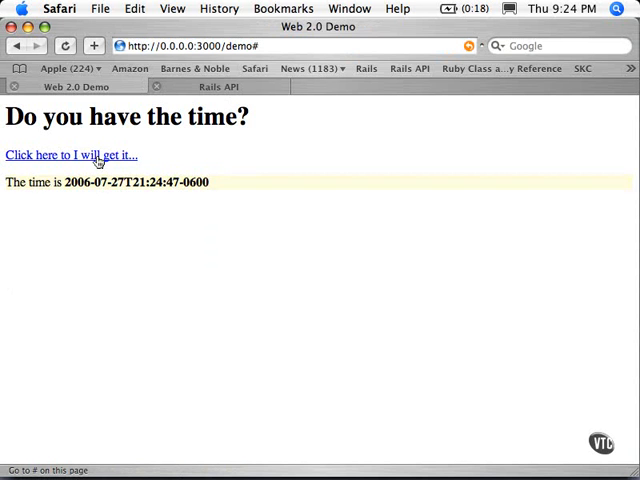
pyautogui.click(64, 156)
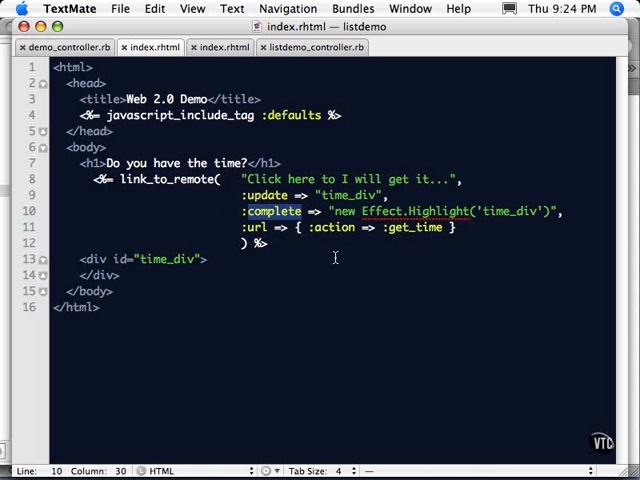
# Switch the callback to :loaded and fetch new times such as 21:25:05 with the highlight
pyautogui.write('loaded')
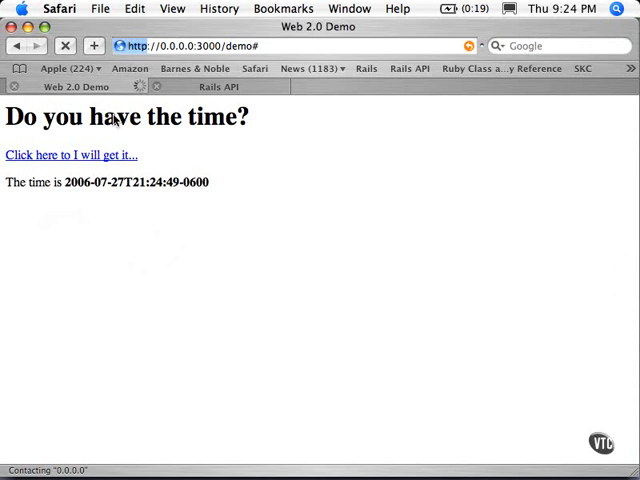
pyautogui.click(70, 156)
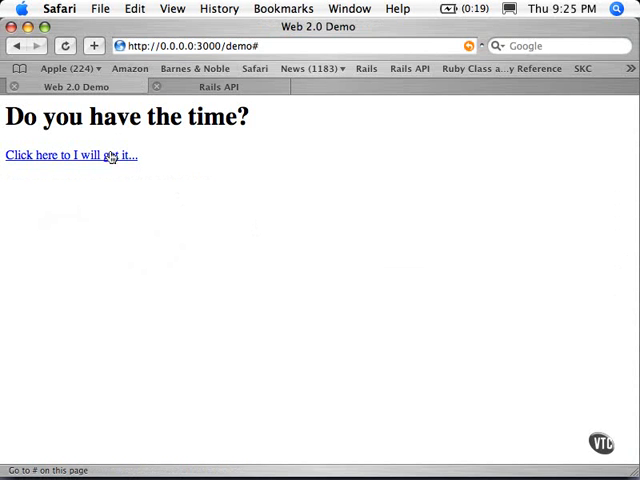
pyautogui.click(72, 156)
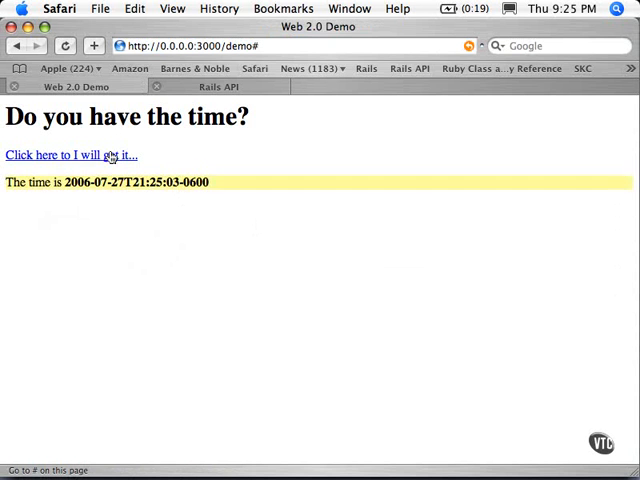
pyautogui.click(72, 156)
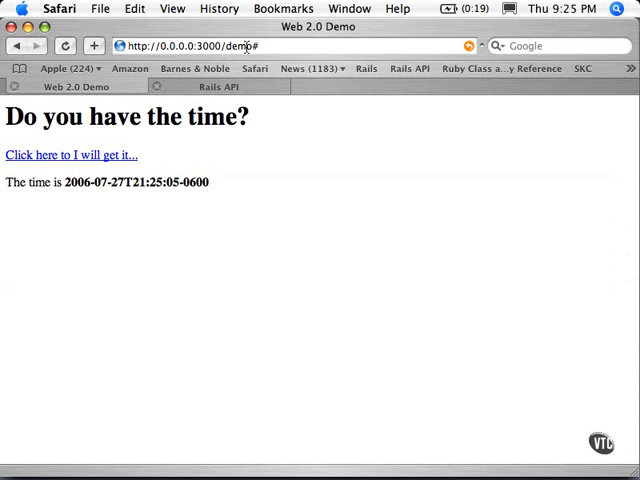
# Go to /listdemo and add items 'Add something' and 'Add more stuff' to the list
pyautogui.write('list')
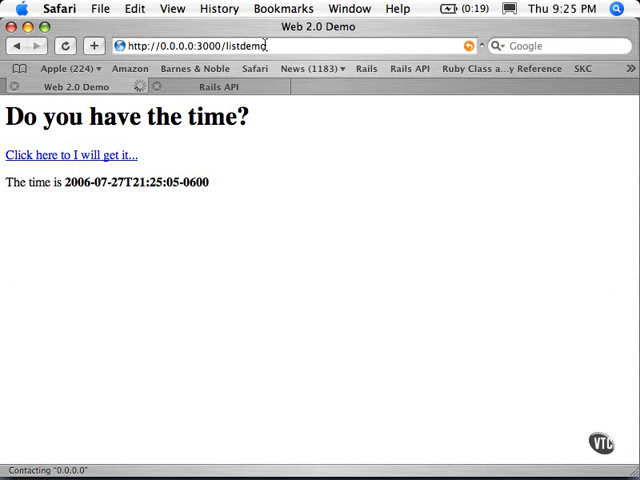
pyautogui.write('Add s')
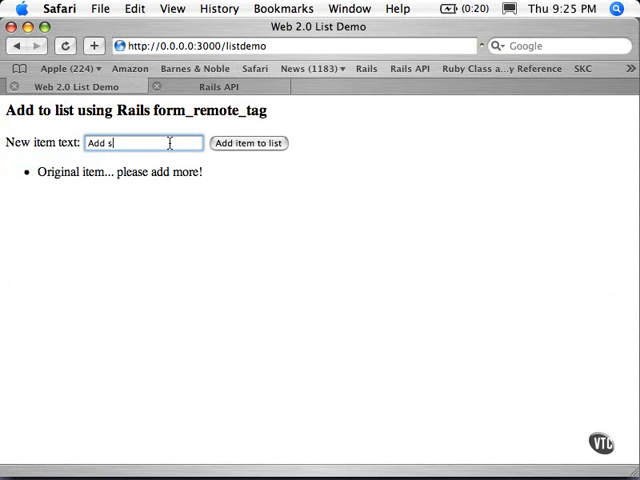
pyautogui.write('omething')
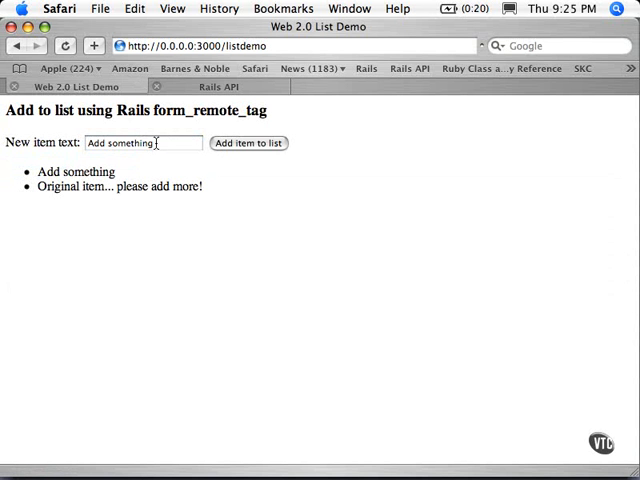
pyautogui.click(144, 142)
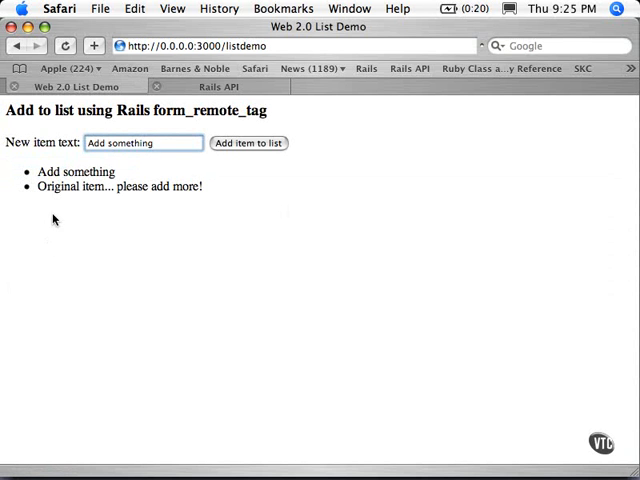
pyautogui.moveTo(172, 144)
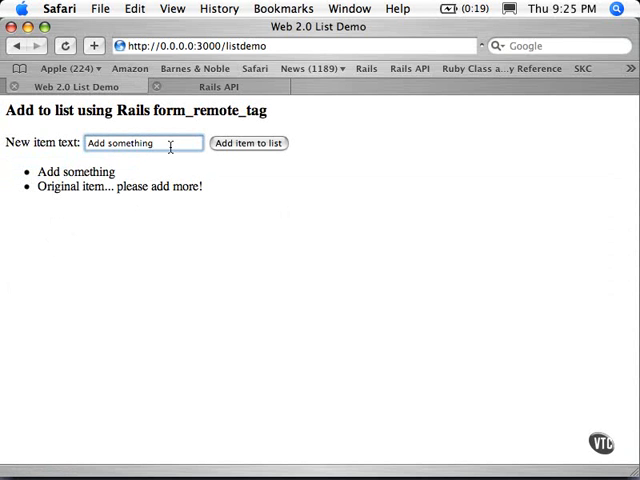
pyautogui.write('Add more stuff')
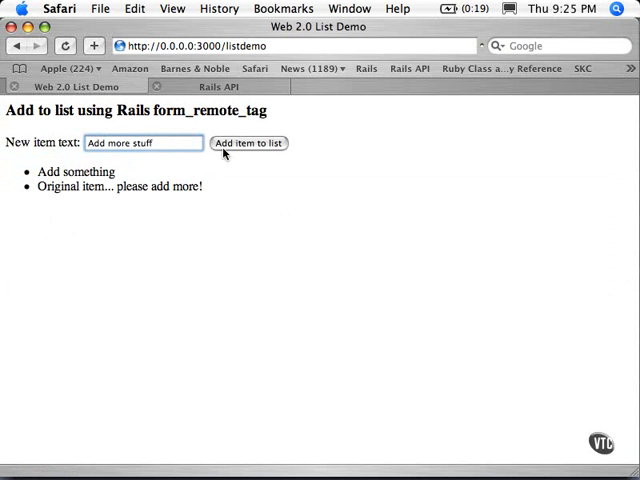
pyautogui.click(248, 144)
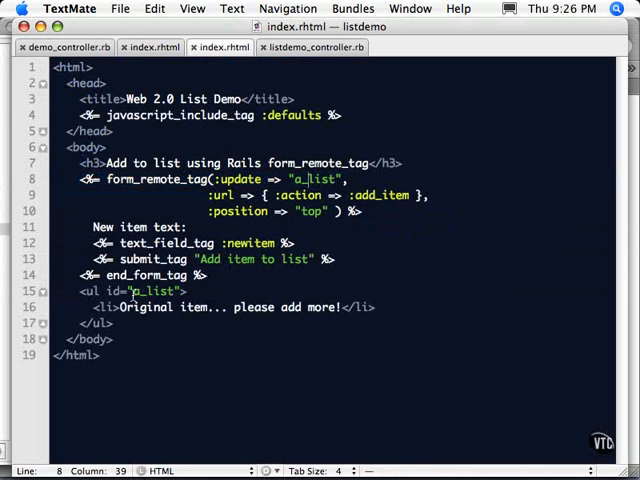
# Select the o_list list id in index.rhtml to change where new items are inserted
pyautogui.doubleClick(156, 290)
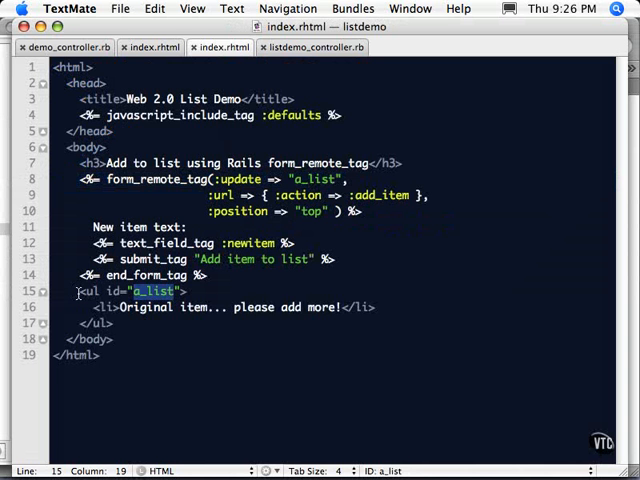
pyautogui.moveTo(80, 292)
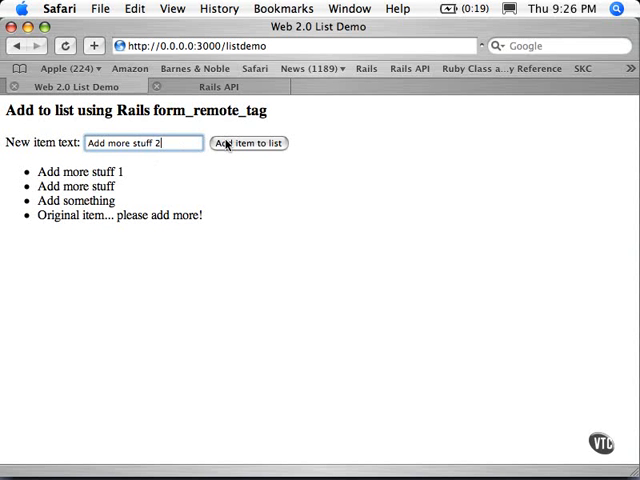
# Add 'Add more stuff 2' and 'Add stuff', which now appear below the original item
pyautogui.click(248, 144)
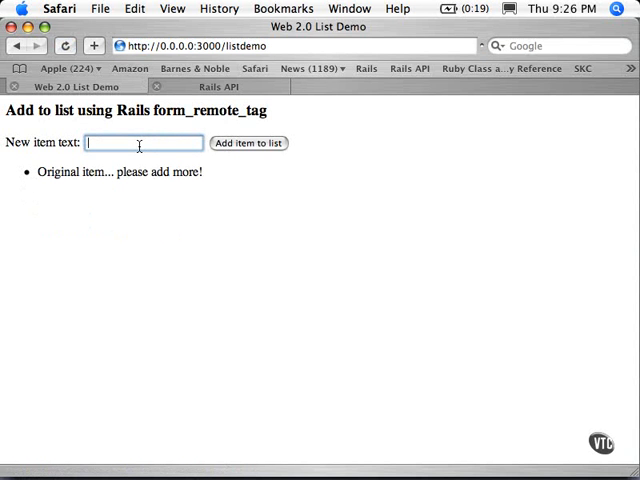
pyautogui.write('Add stuff')
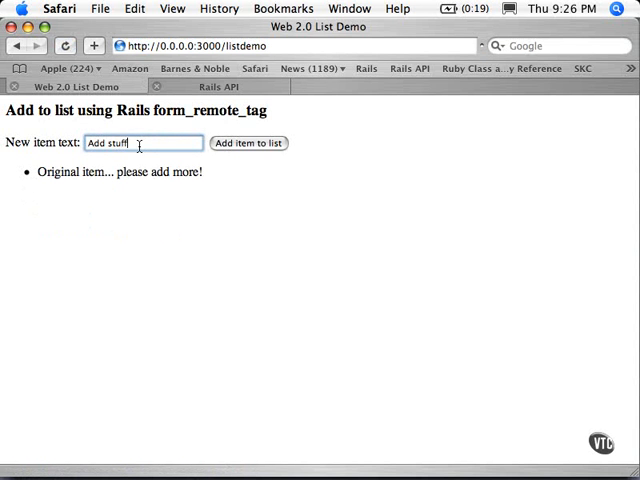
pyautogui.click(248, 144)
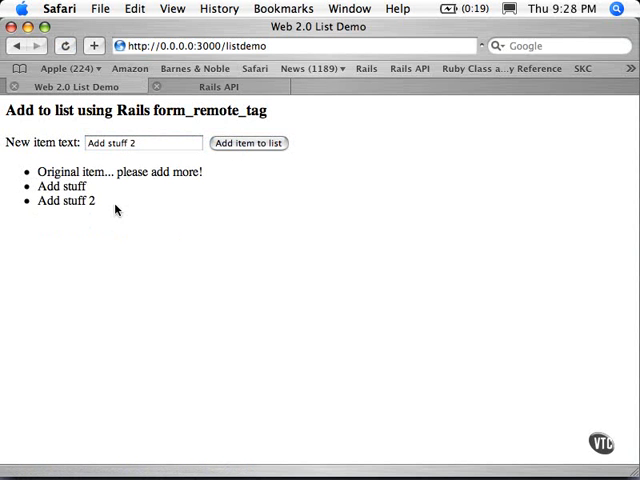
pyautogui.click(204, 86)
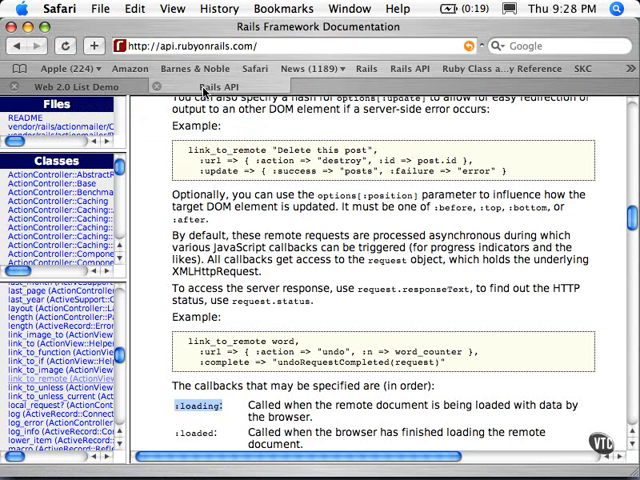
pyautogui.moveTo(318, 200)
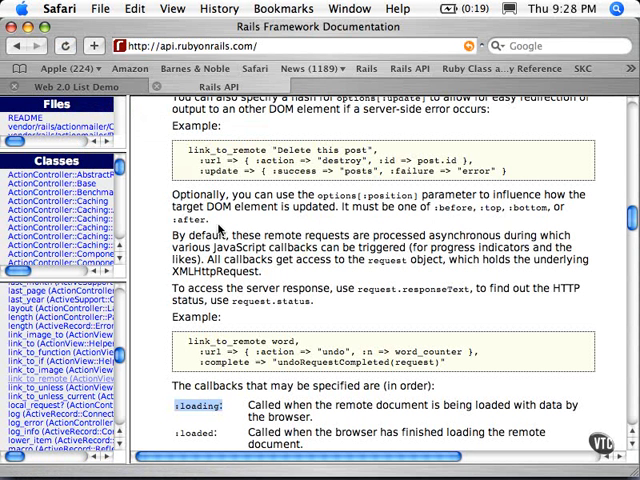
pyautogui.click(70, 86)
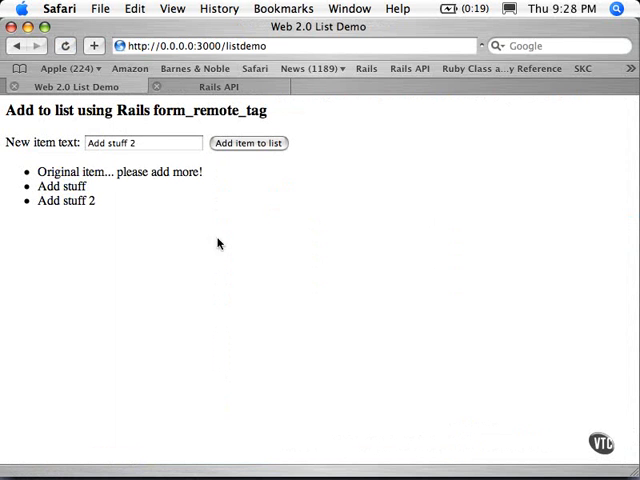
pyautogui.moveTo(138, 256)
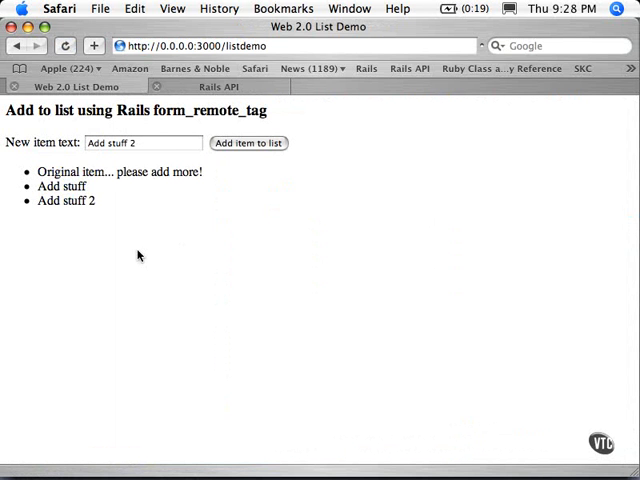